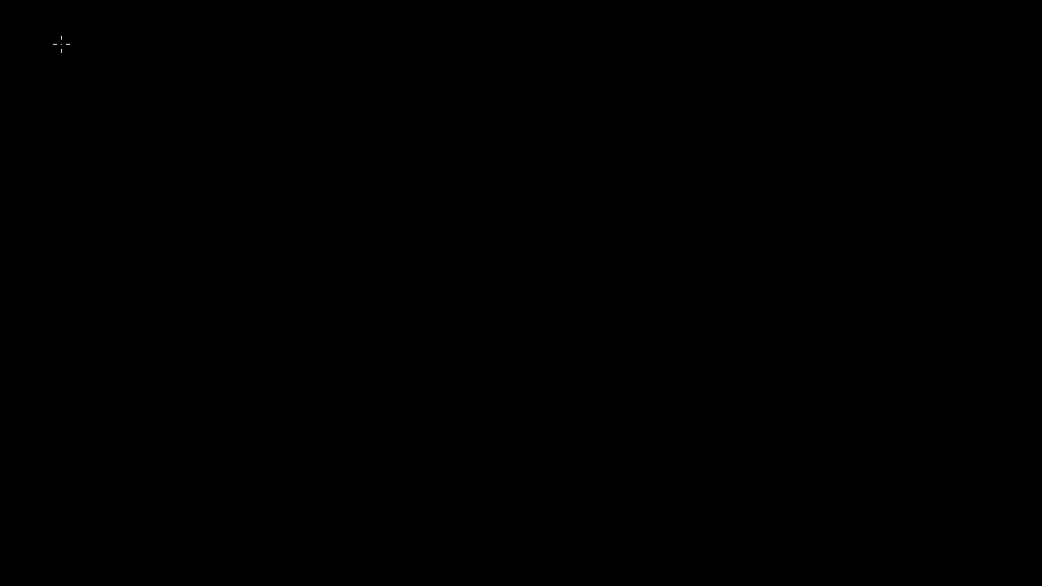
Write the headings 'Line Segment', 'Line' and 'Ray' along the top of the canvas
type("Line")
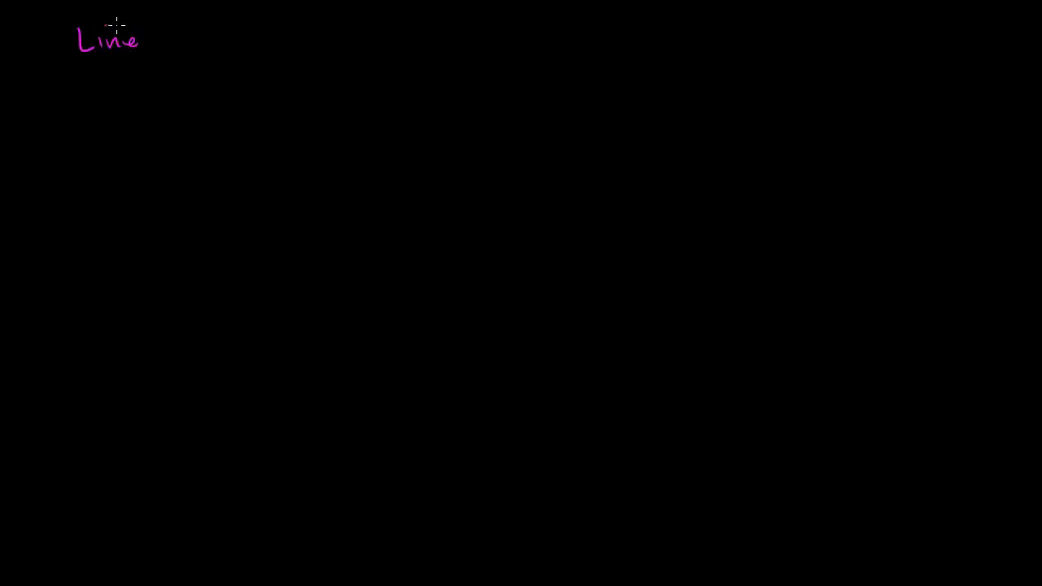
type("Segment")
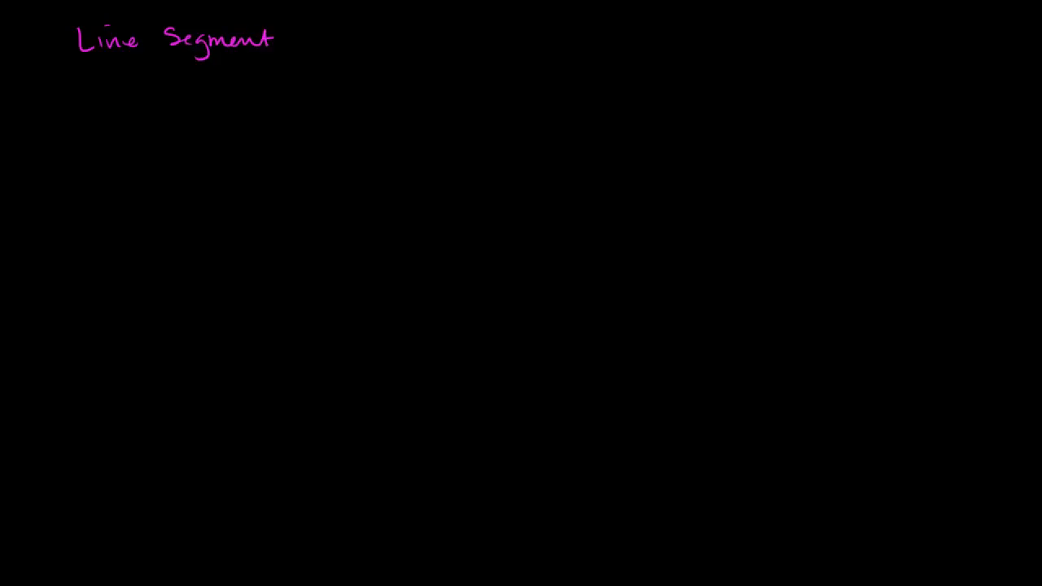
type("Line")
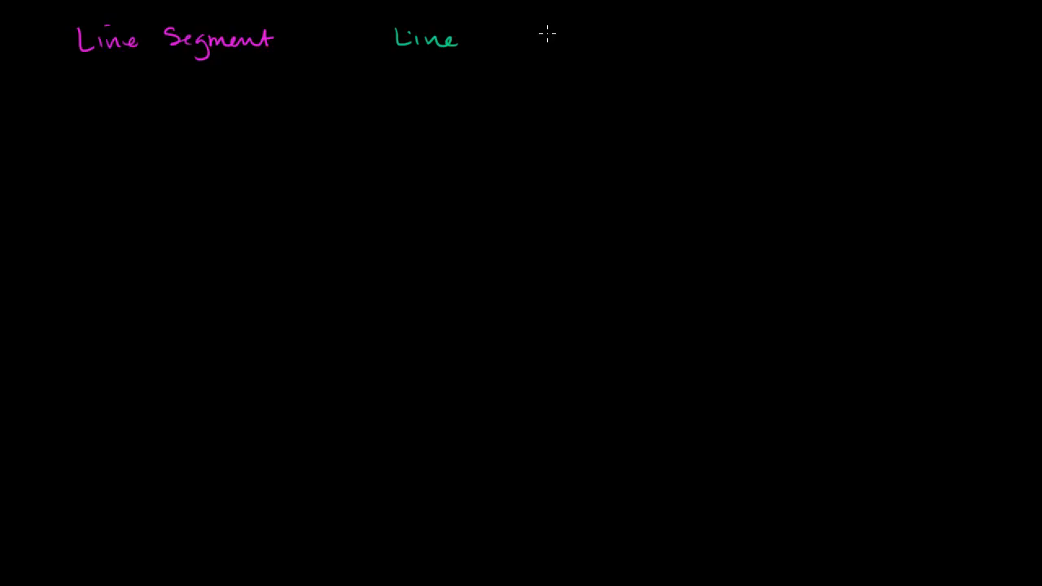
type("Ray")
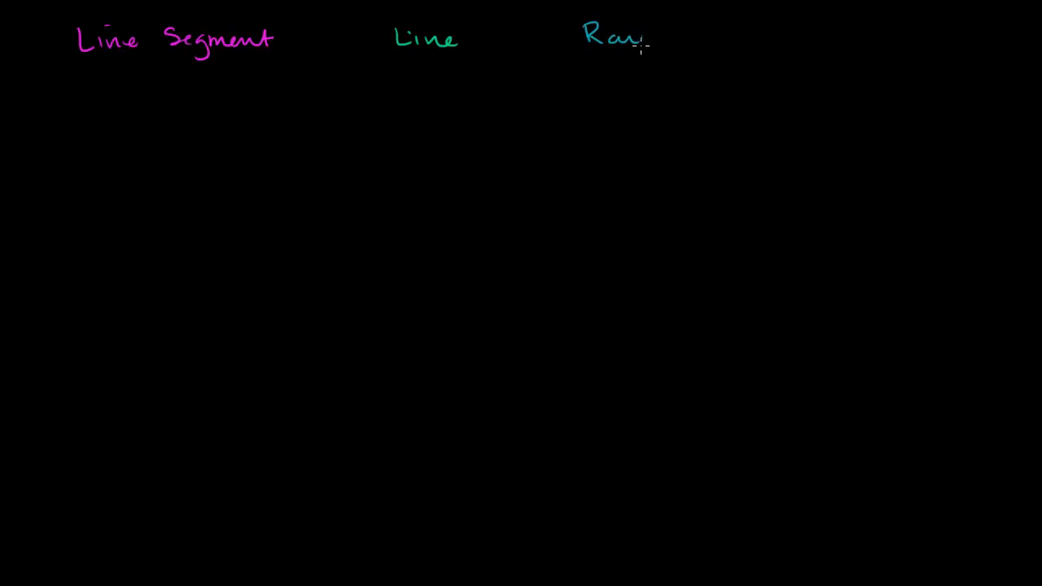
mouse_move(201, 122)
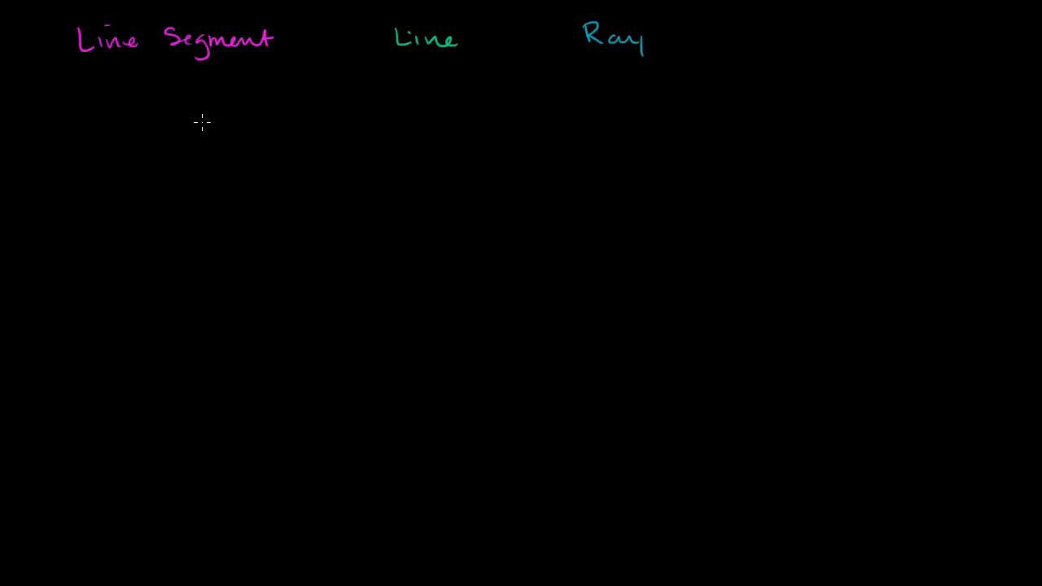
mouse_move(275, 122)
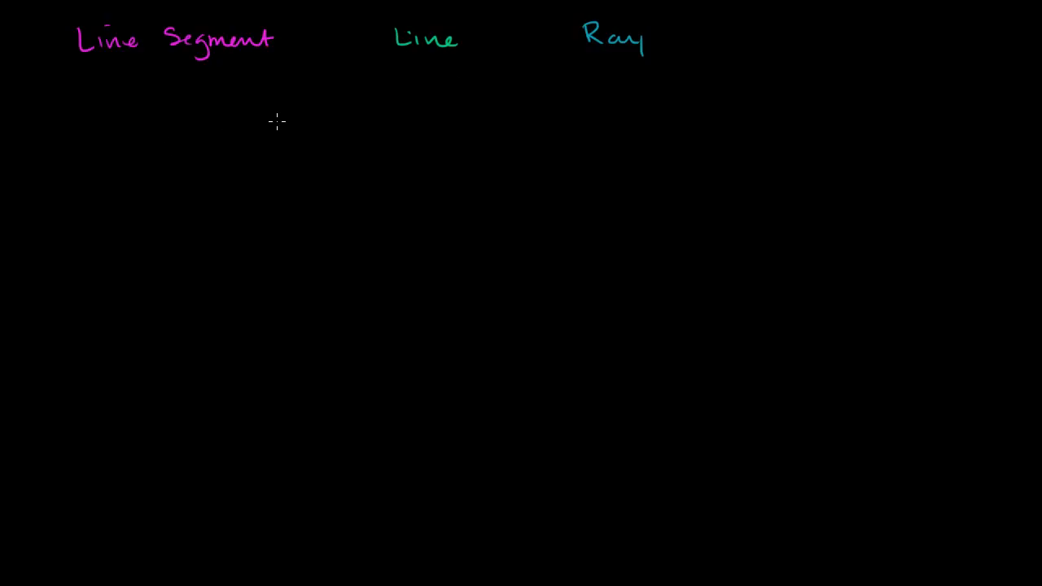
mouse_move(57, 108)
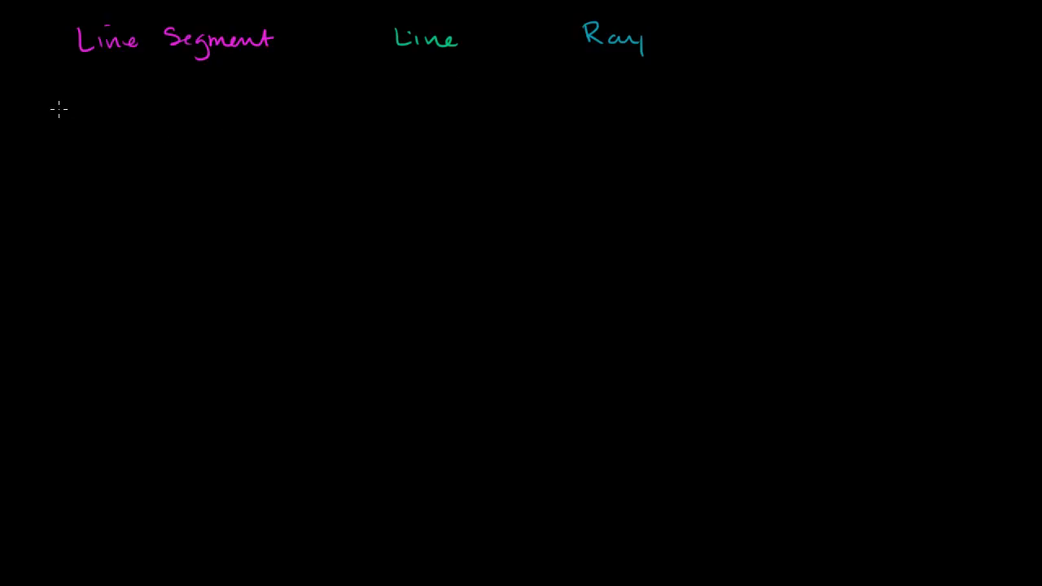
mouse_move(100, 115)
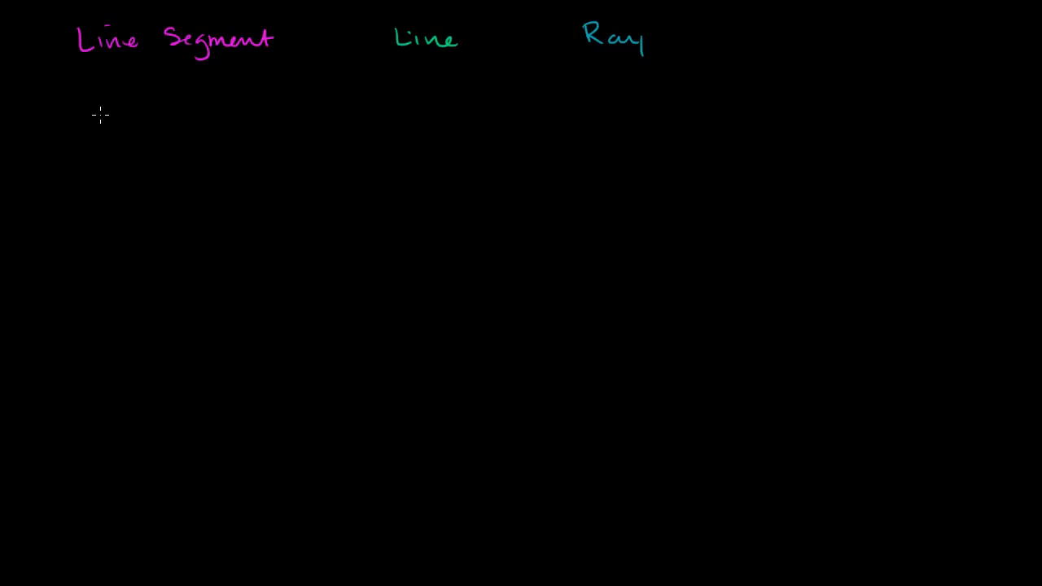
mouse_move(129, 156)
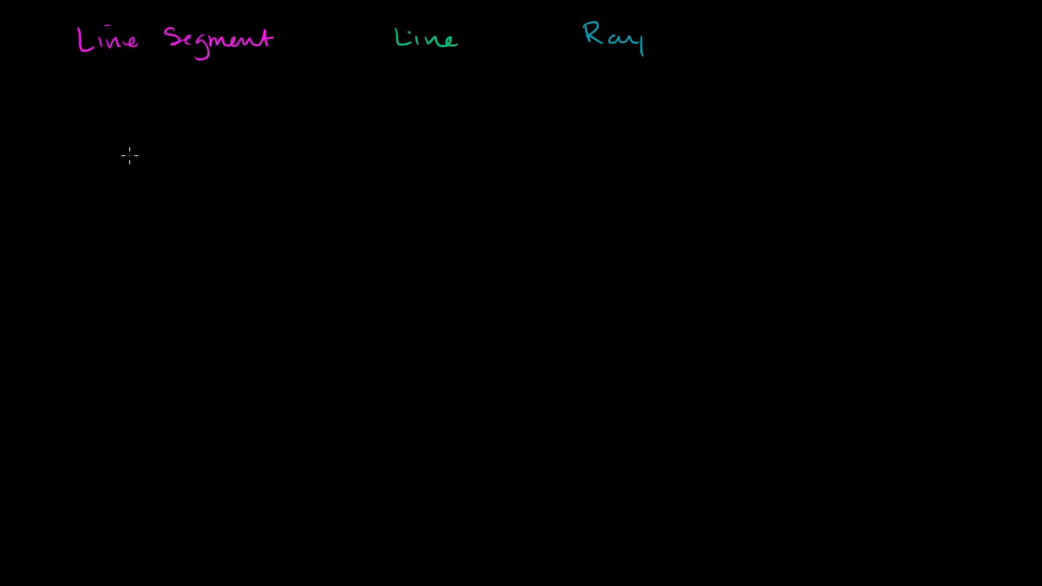
Draw a slanted pink segment beneath the 'Line Segment' heading
left_click_drag(126, 165, 188, 106)
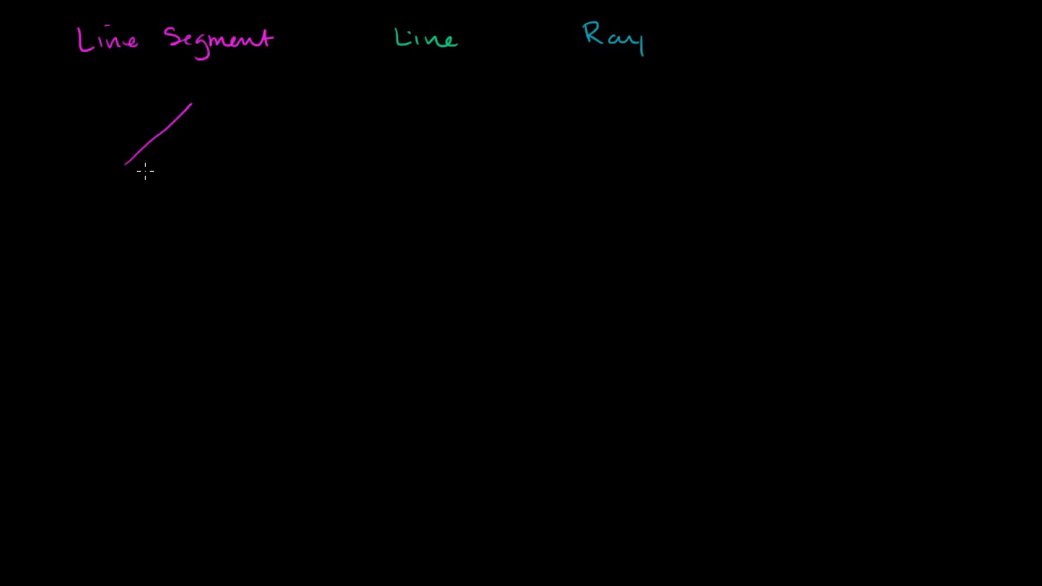
mouse_move(162, 68)
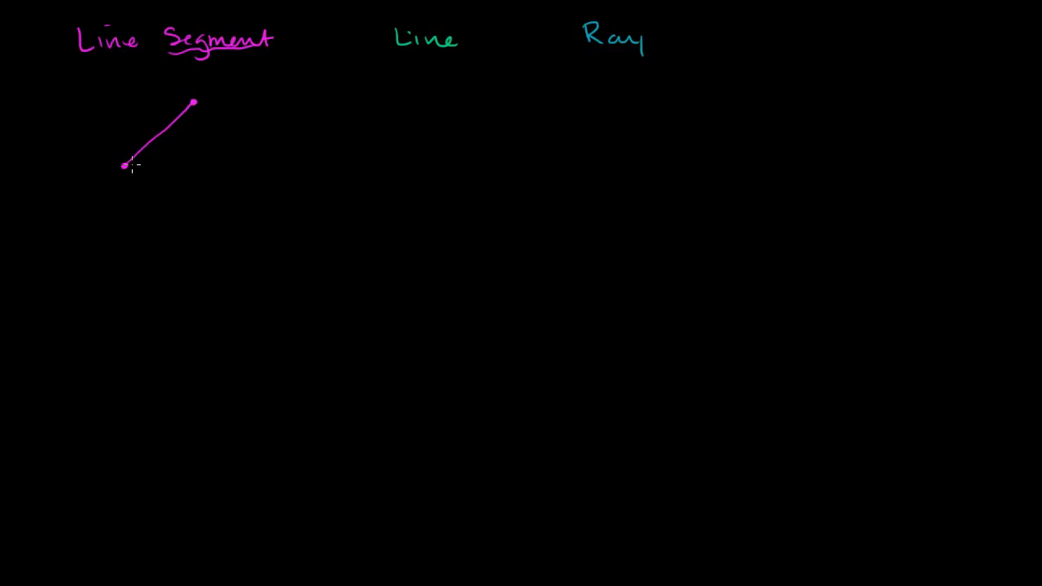
mouse_move(185, 104)
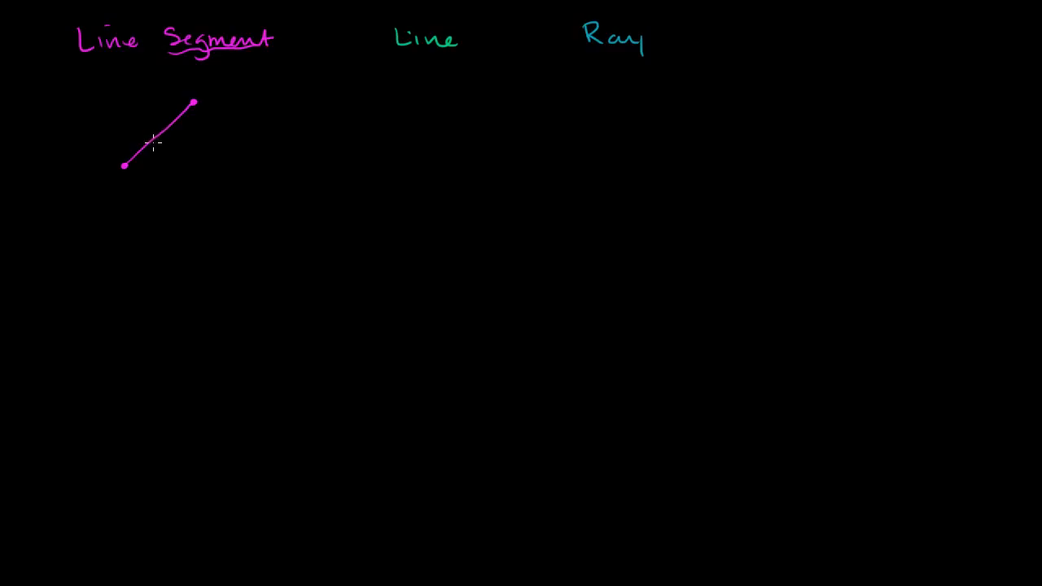
mouse_move(163, 133)
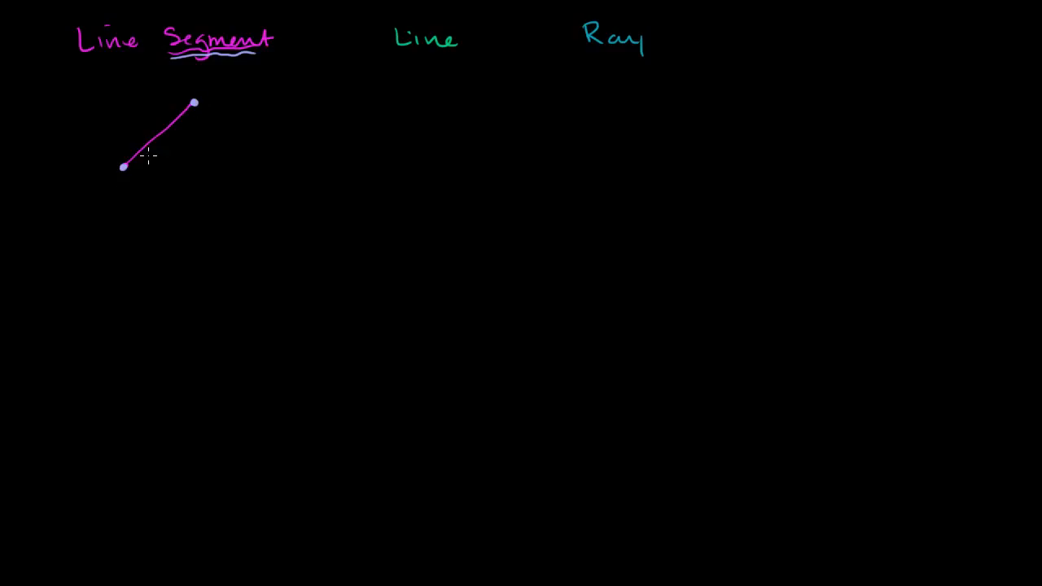
mouse_move(396, 65)
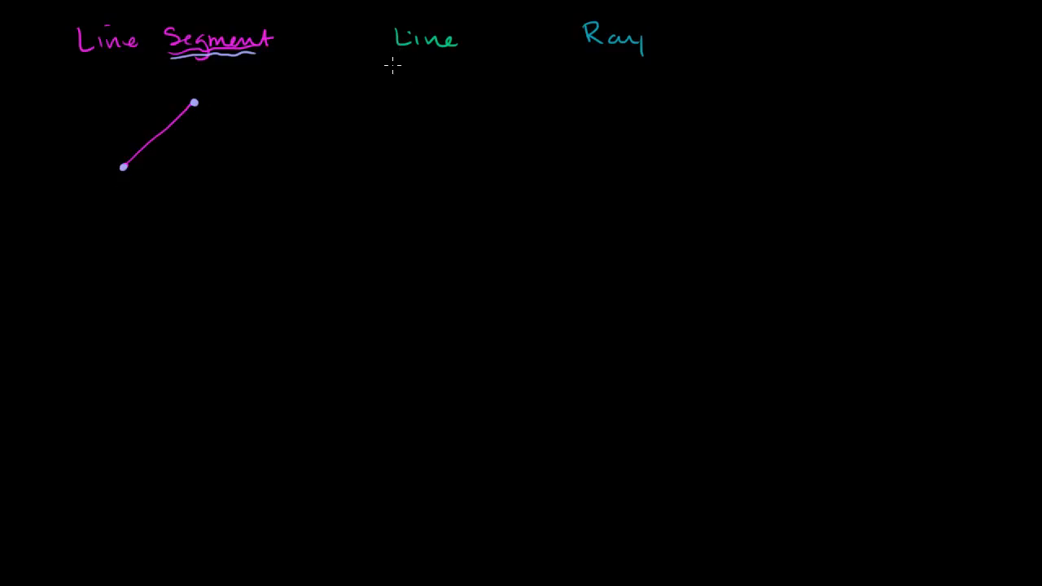
mouse_move(298, 122)
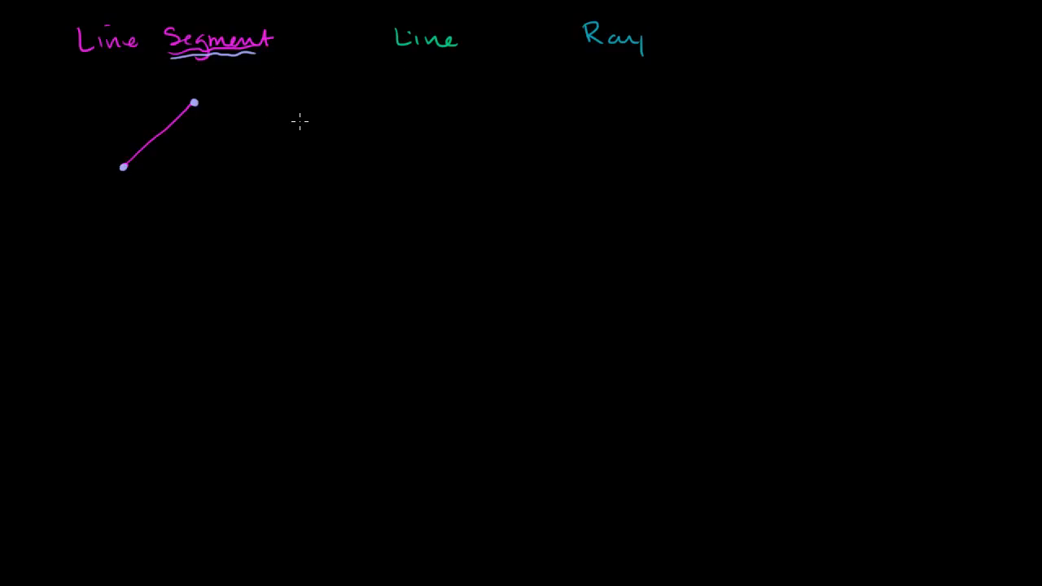
mouse_move(140, 168)
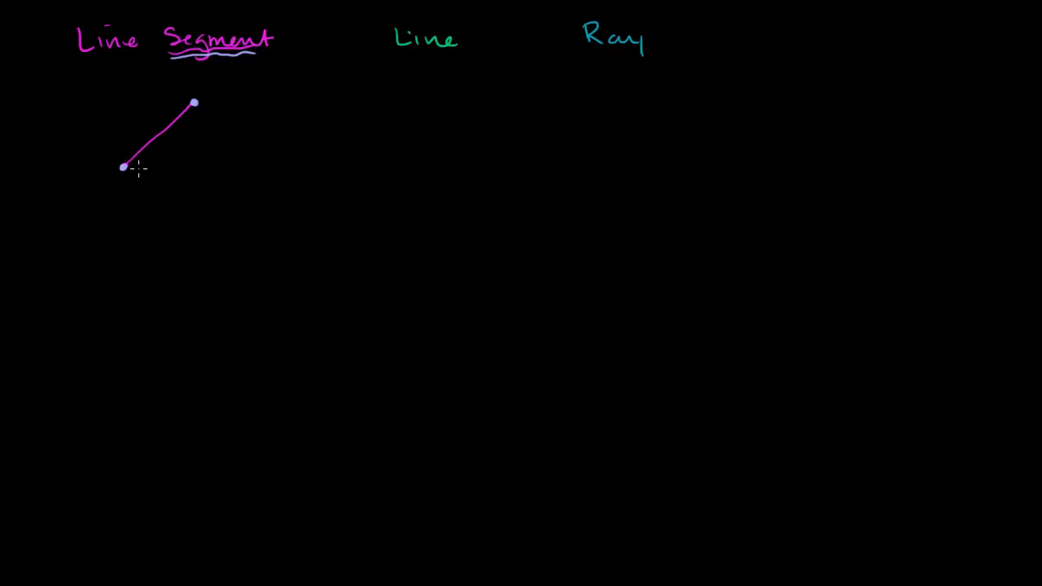
mouse_move(202, 129)
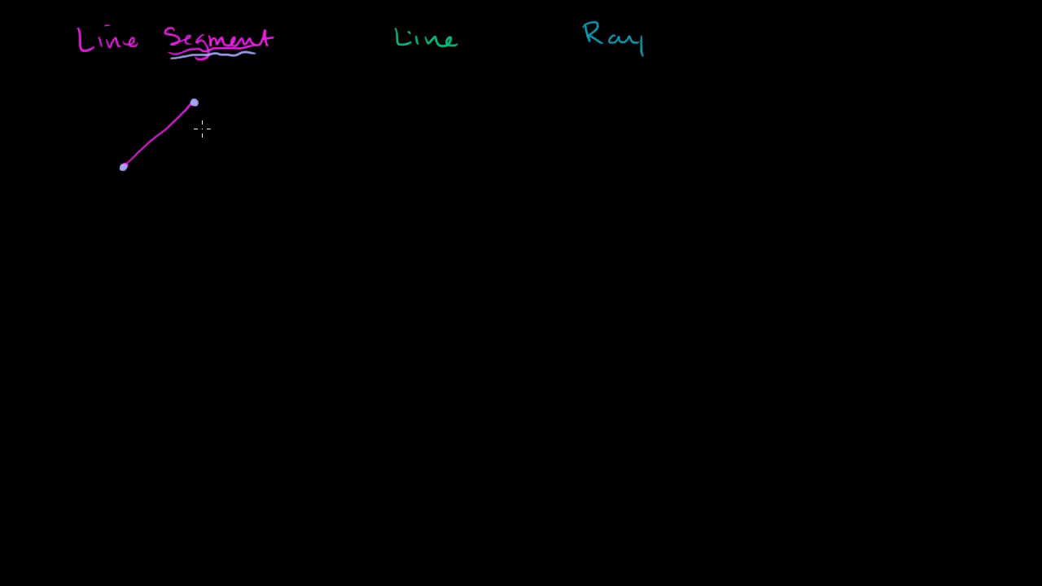
mouse_move(199, 166)
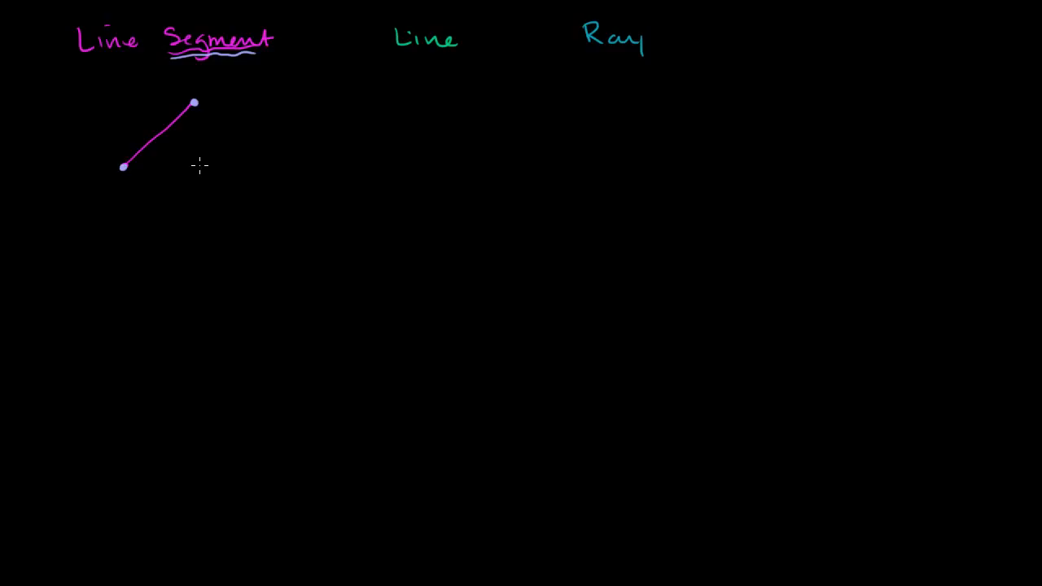
mouse_move(384, 166)
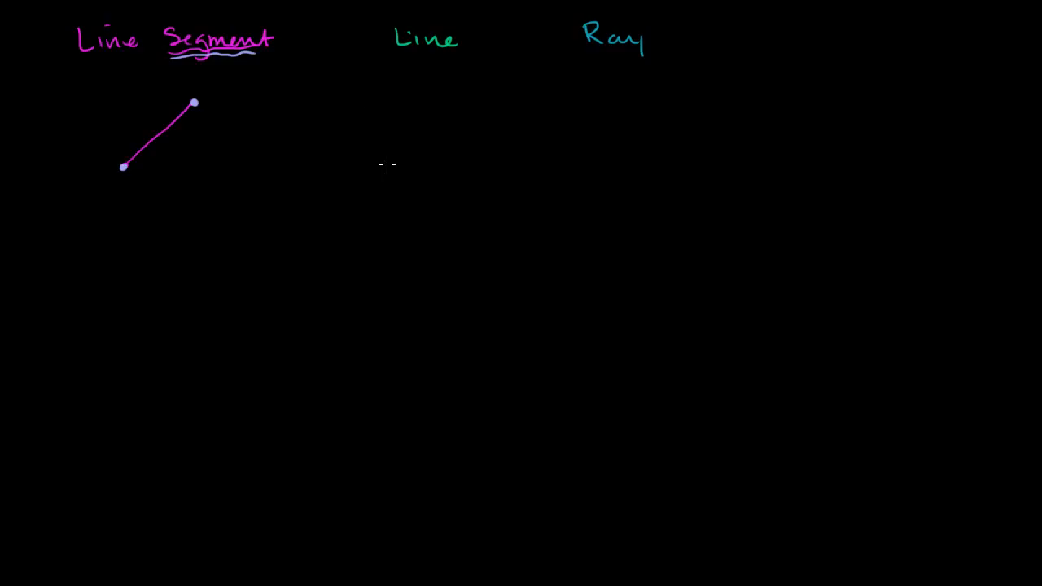
Draw a yellow diagonal line under 'Line' and add arrowheads at its ends
left_click_drag(356, 221, 413, 134)
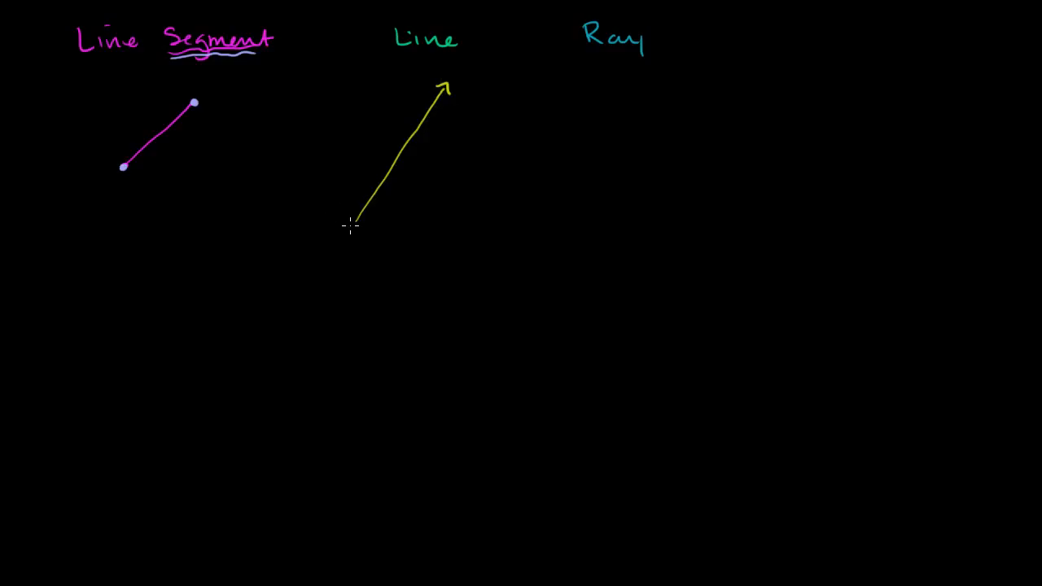
left_click_drag(350, 226, 345, 236)
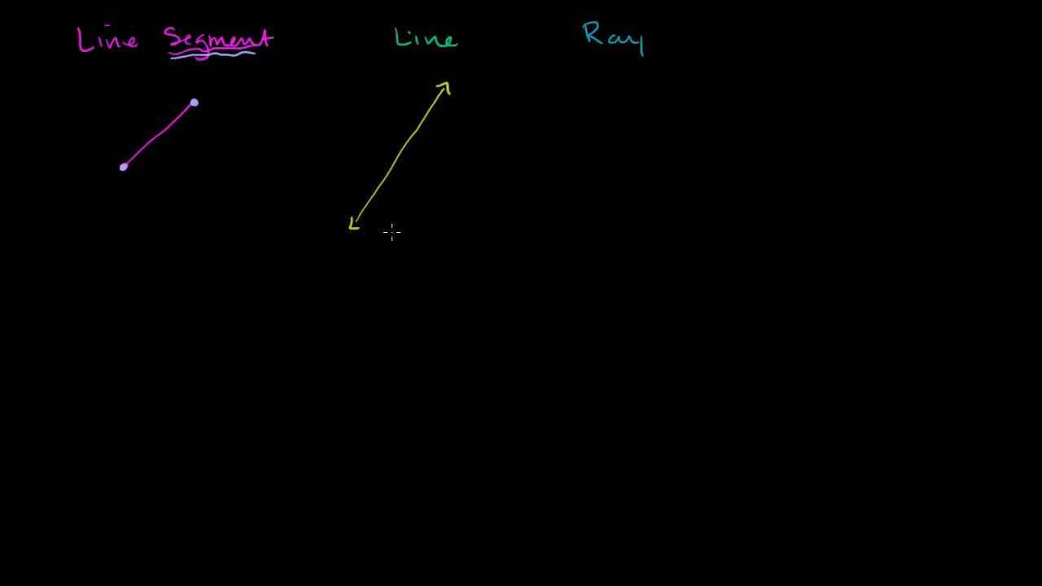
mouse_move(445, 117)
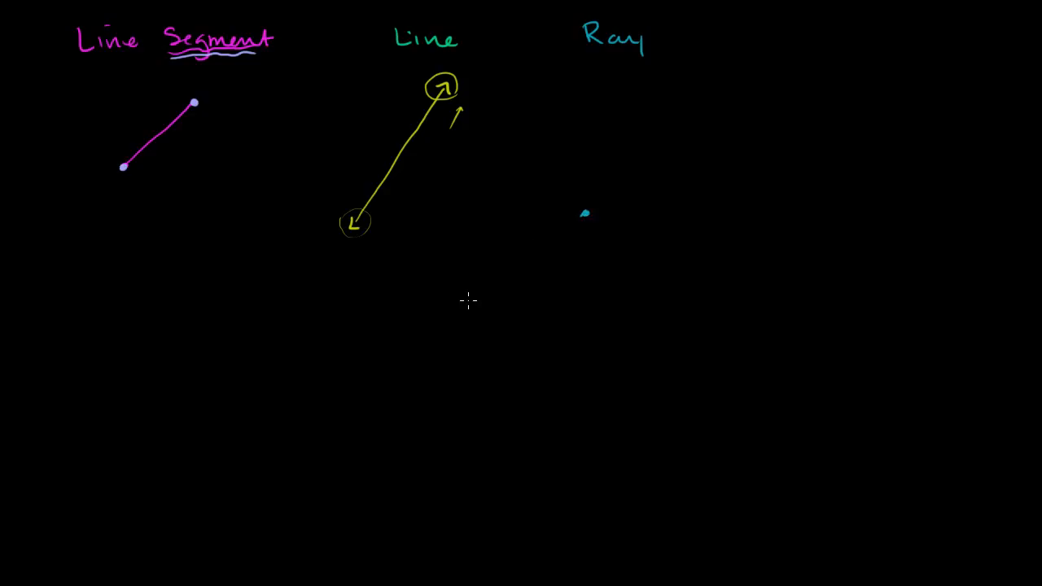
mouse_move(596, 194)
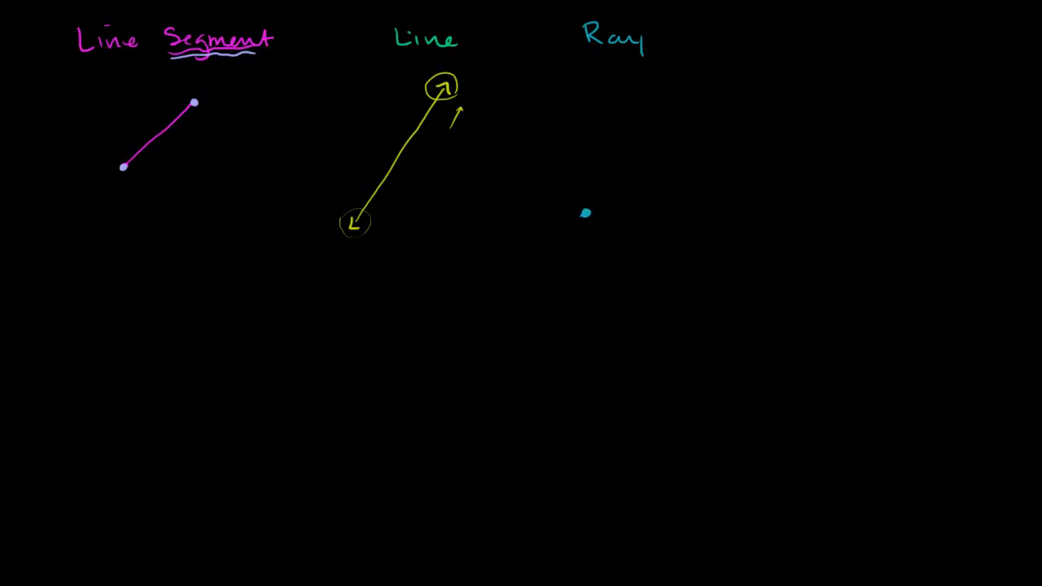
mouse_move(586, 210)
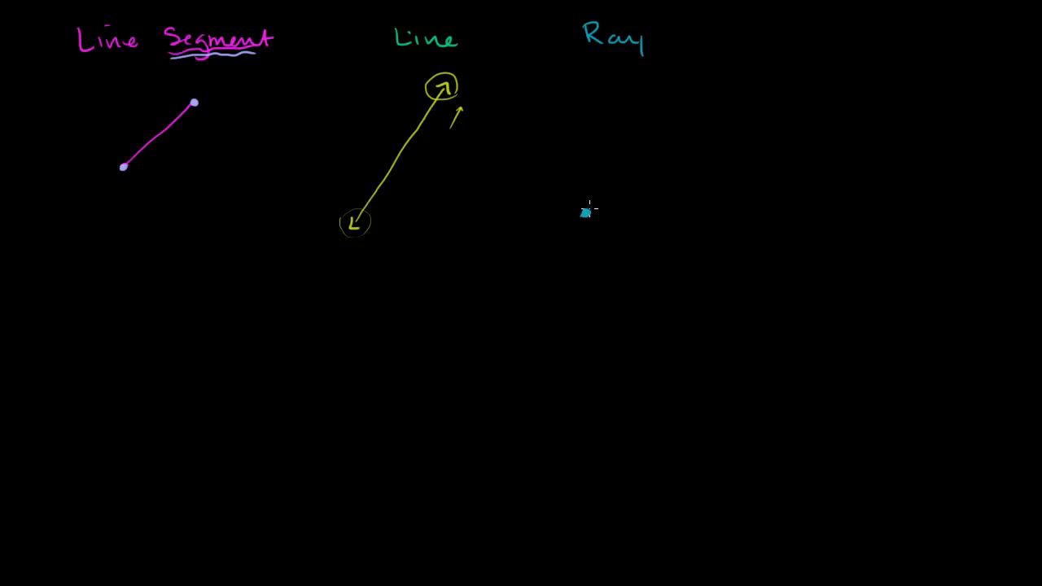
Draw the ray extending from the blue dot under the 'Ray' heading
left_click_drag(584, 214, 664, 109)
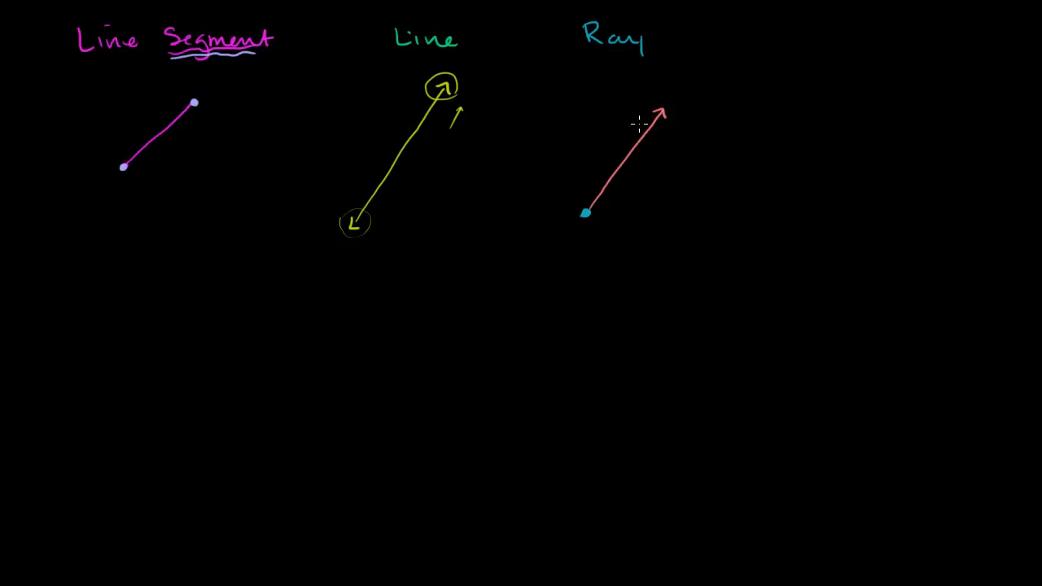
mouse_move(419, 387)
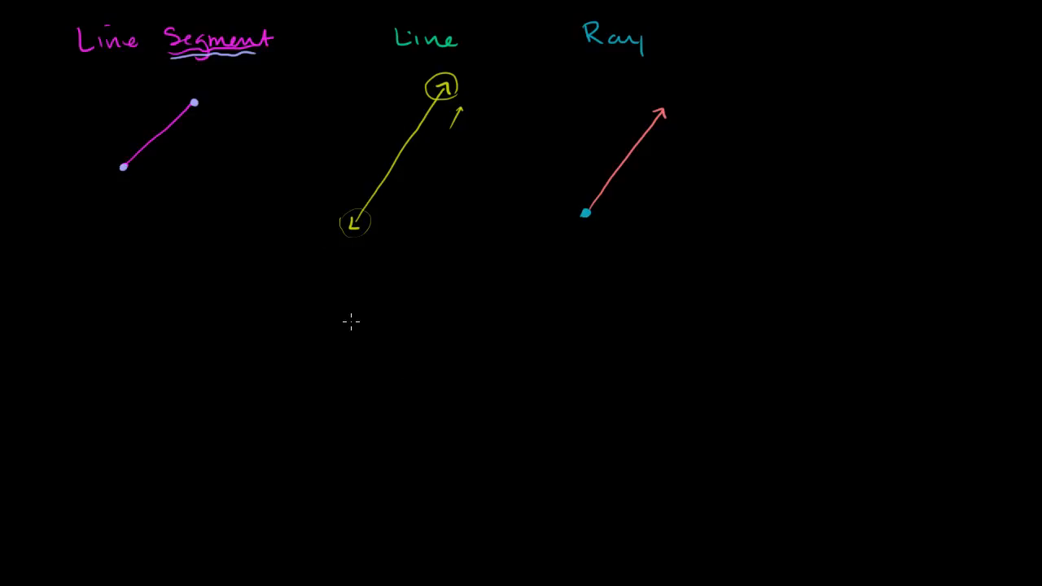
mouse_move(356, 332)
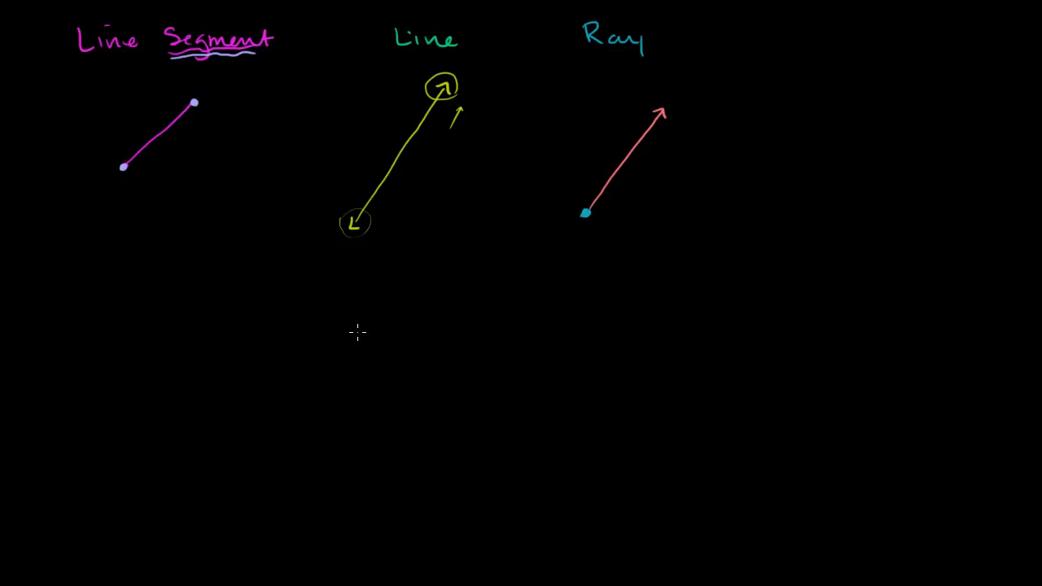
mouse_move(348, 330)
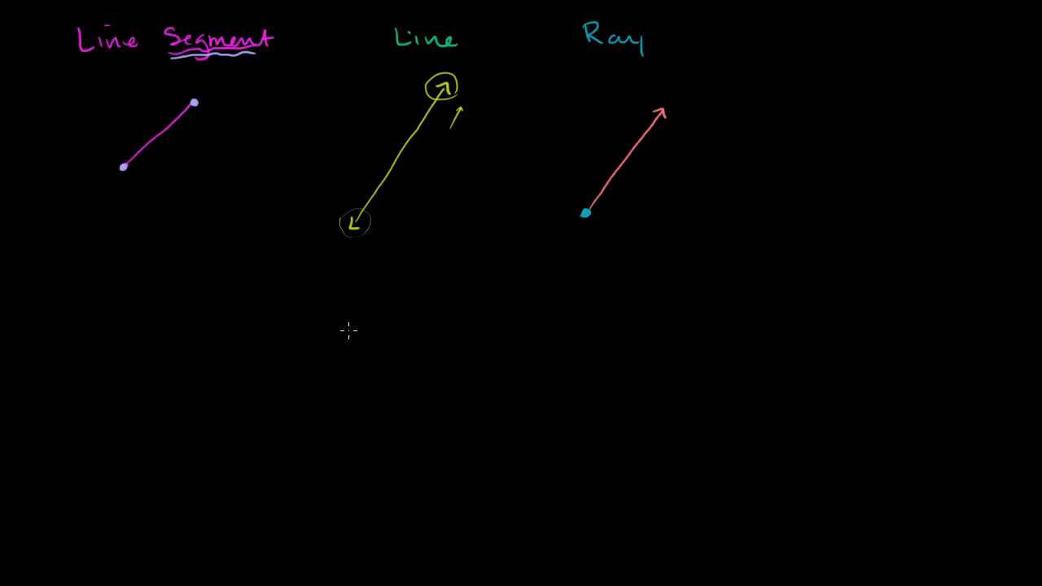
mouse_move(352, 351)
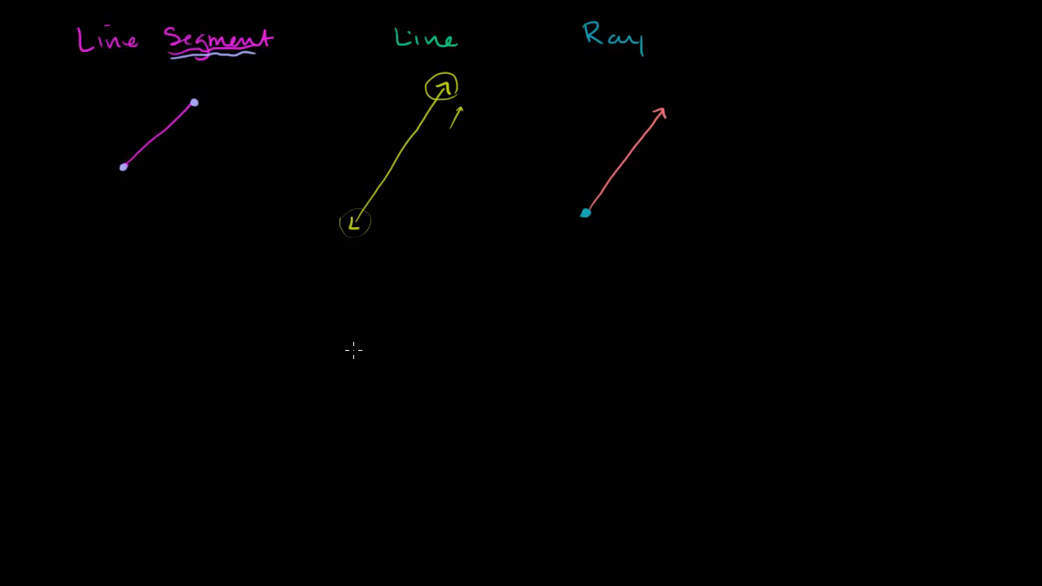
mouse_move(330, 151)
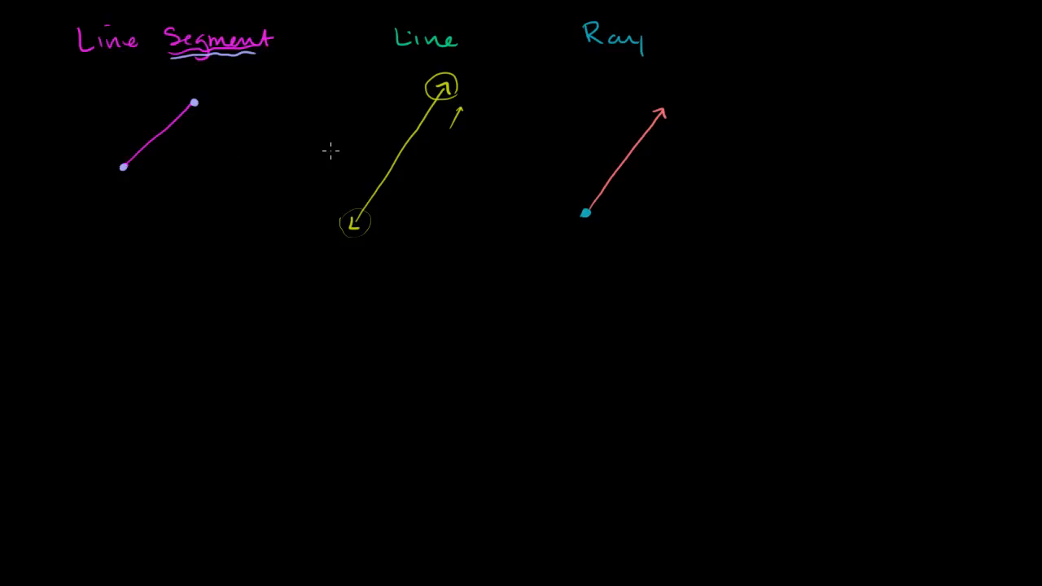
mouse_move(471, 295)
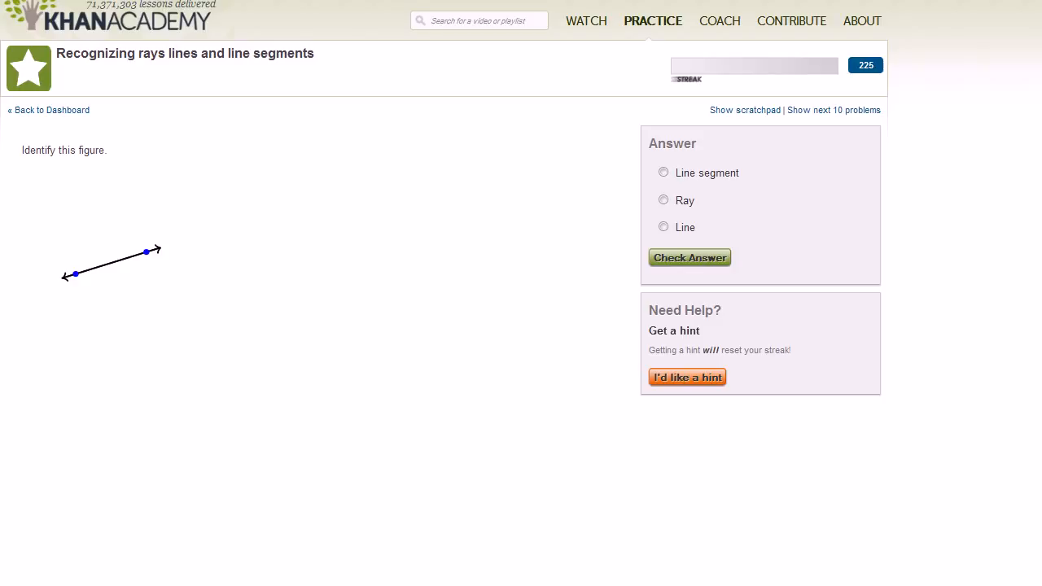
mouse_move(166, 259)
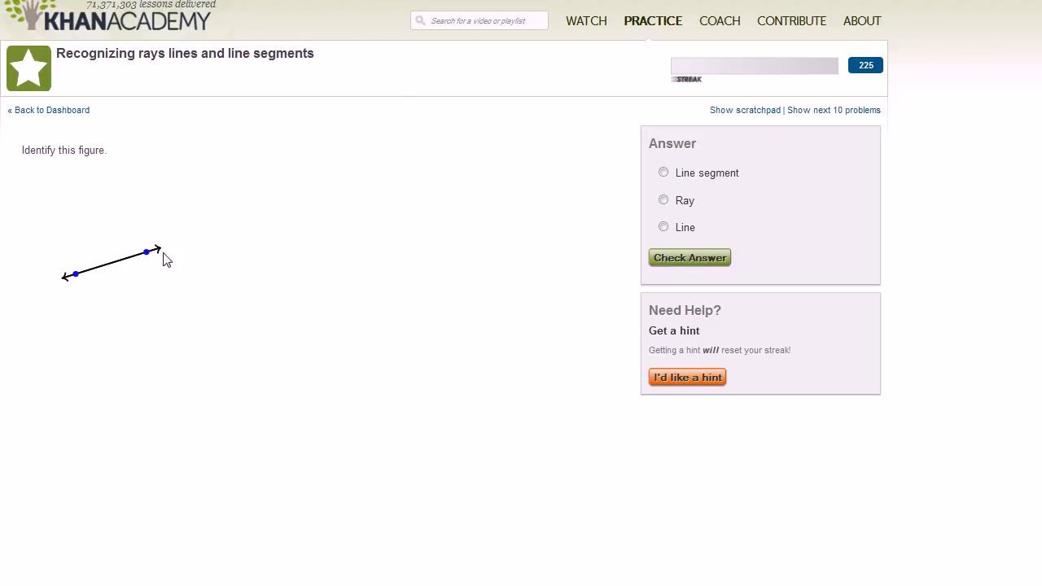
mouse_move(65, 291)
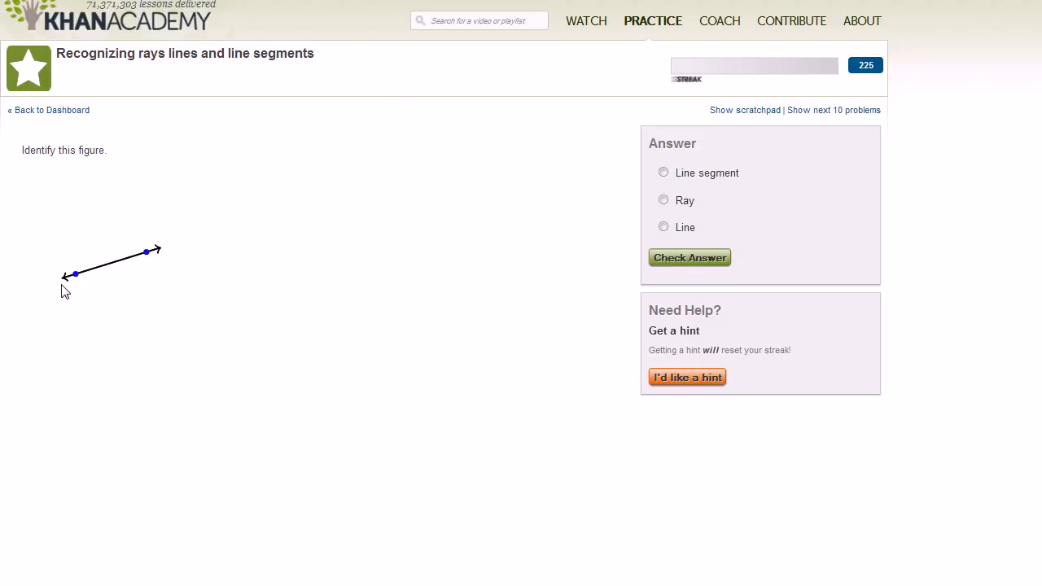
mouse_move(75, 287)
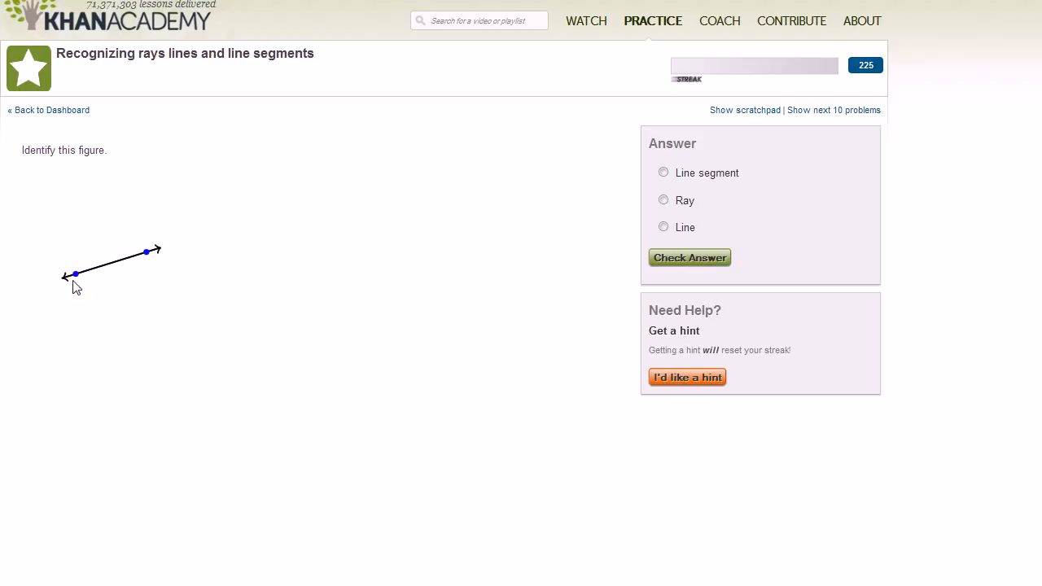
Answer 'Line' for two consecutive figures and check each answer
left_click(663, 228)
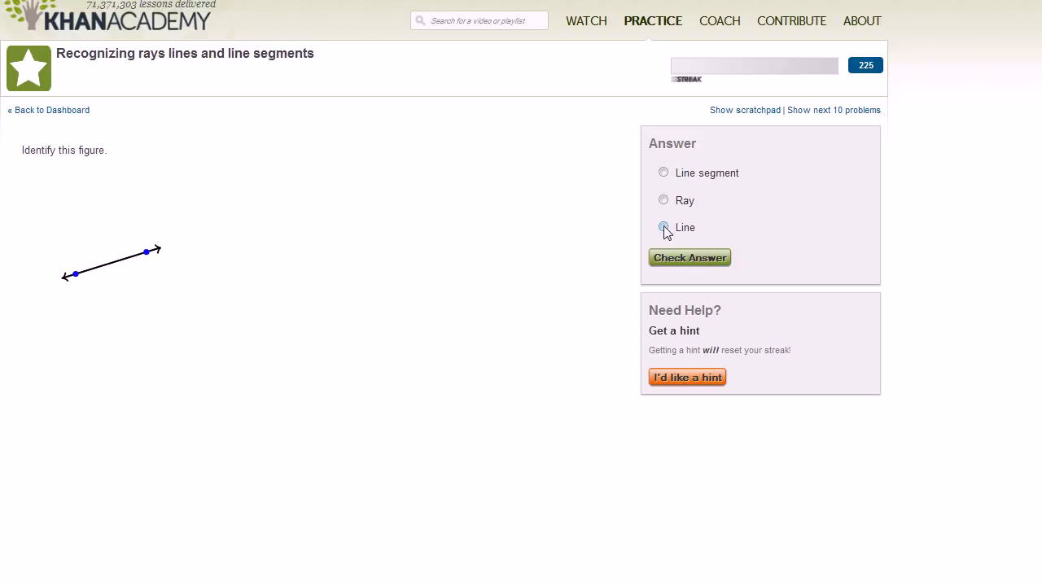
left_click(690, 257)
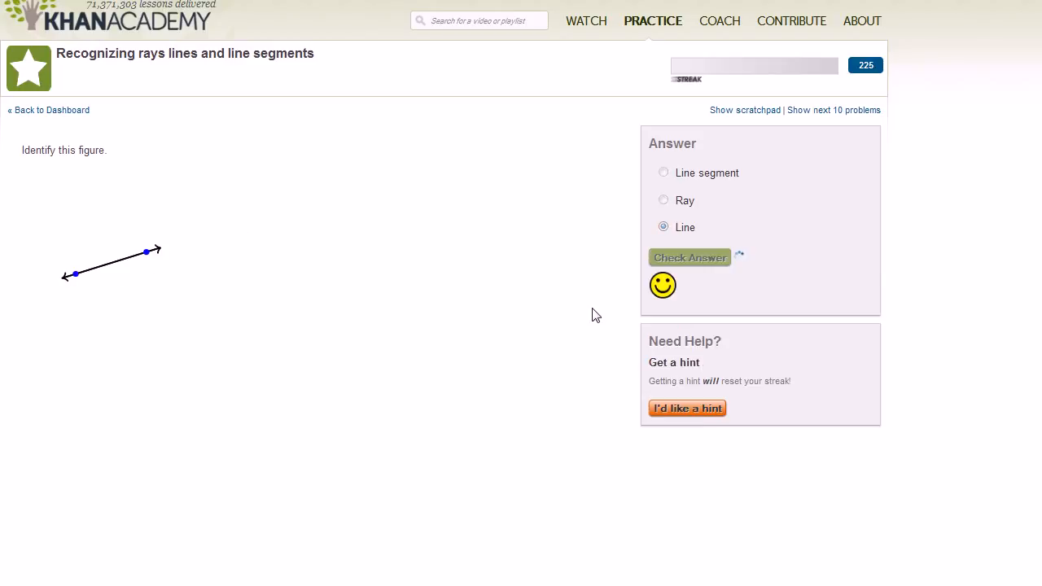
left_click(689, 257)
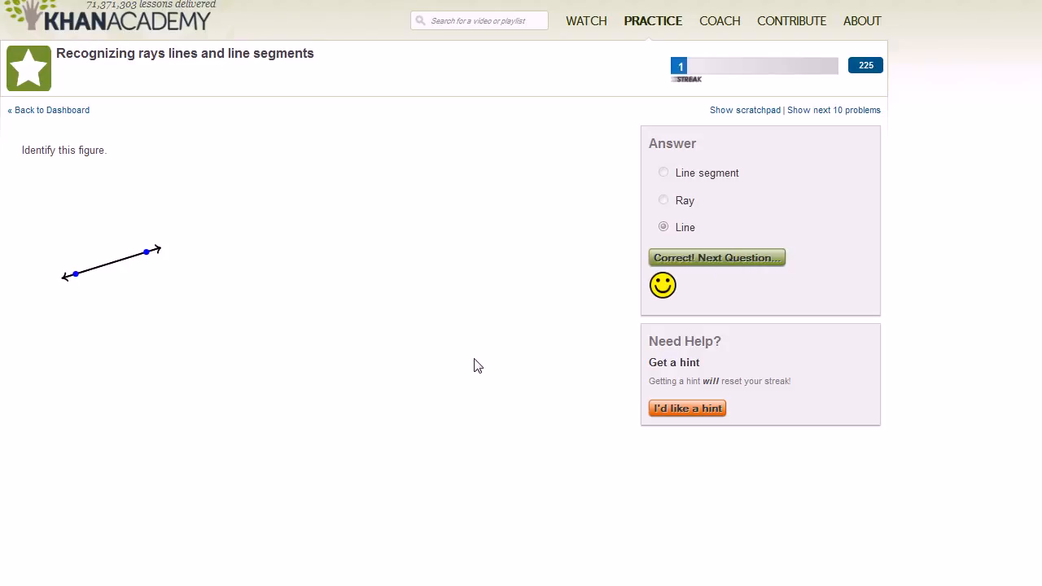
left_click(717, 257)
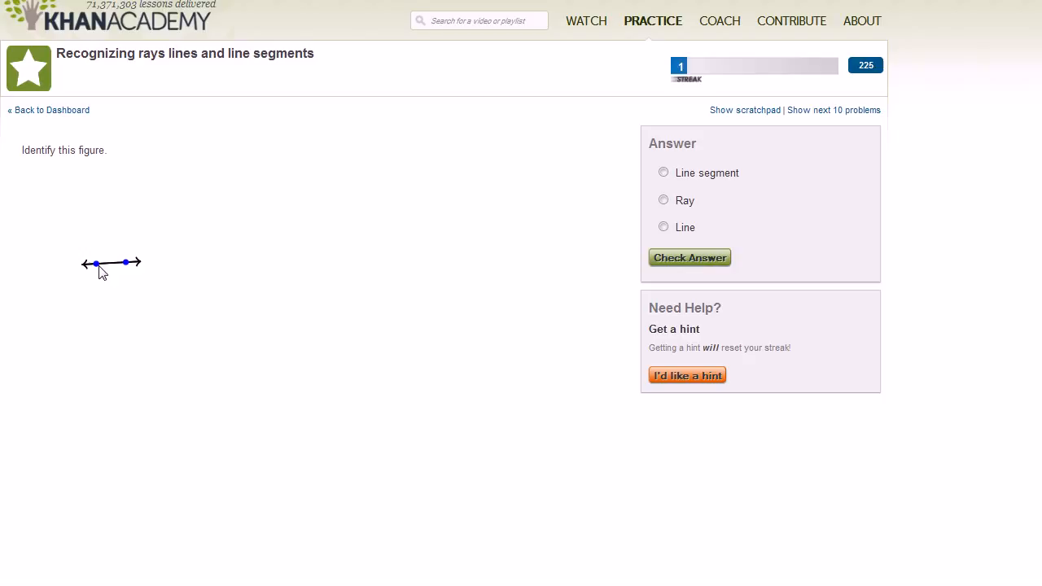
mouse_move(87, 274)
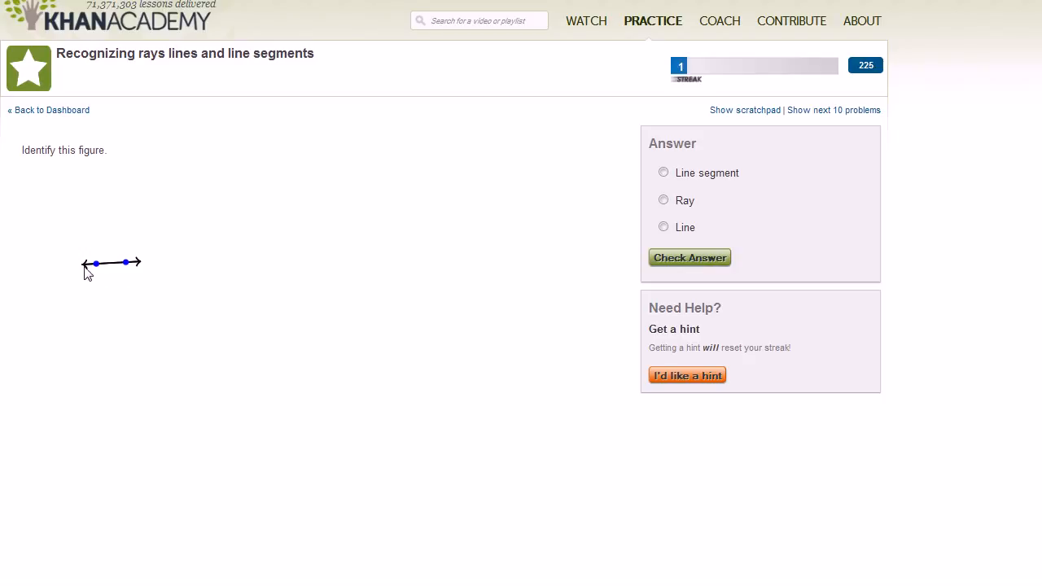
mouse_move(158, 272)
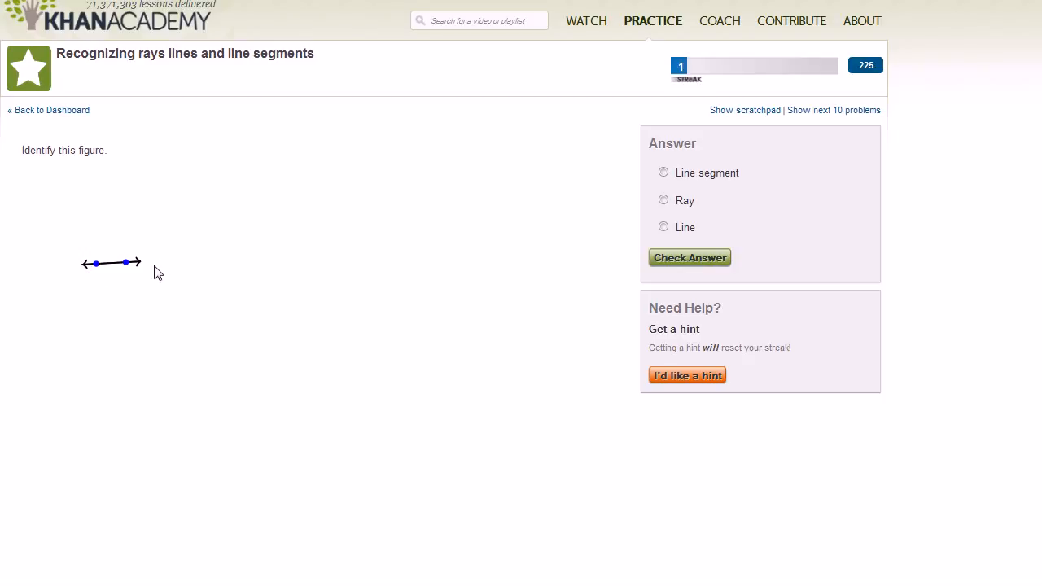
left_click(662, 227)
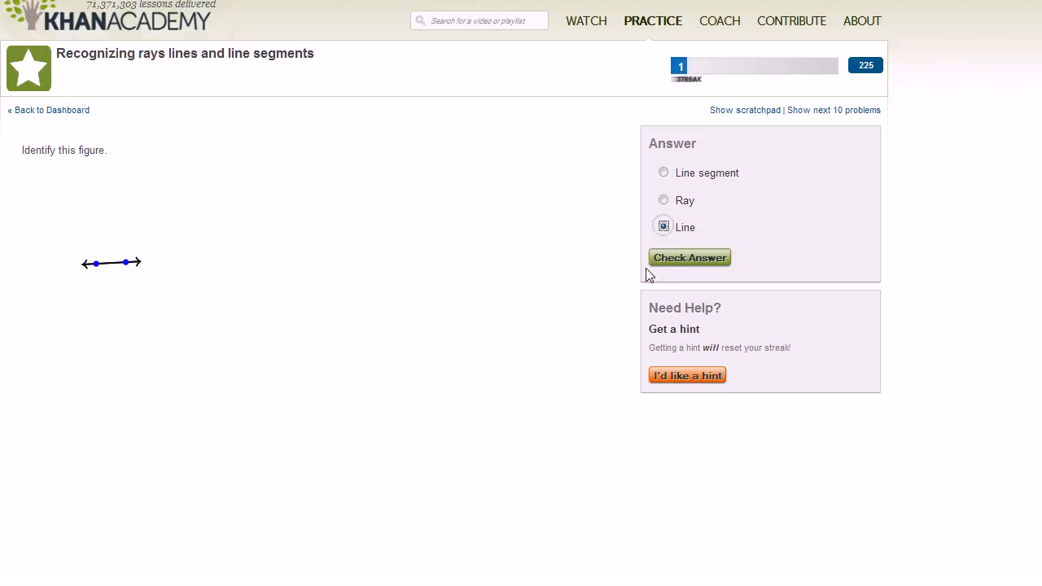
left_click(689, 257)
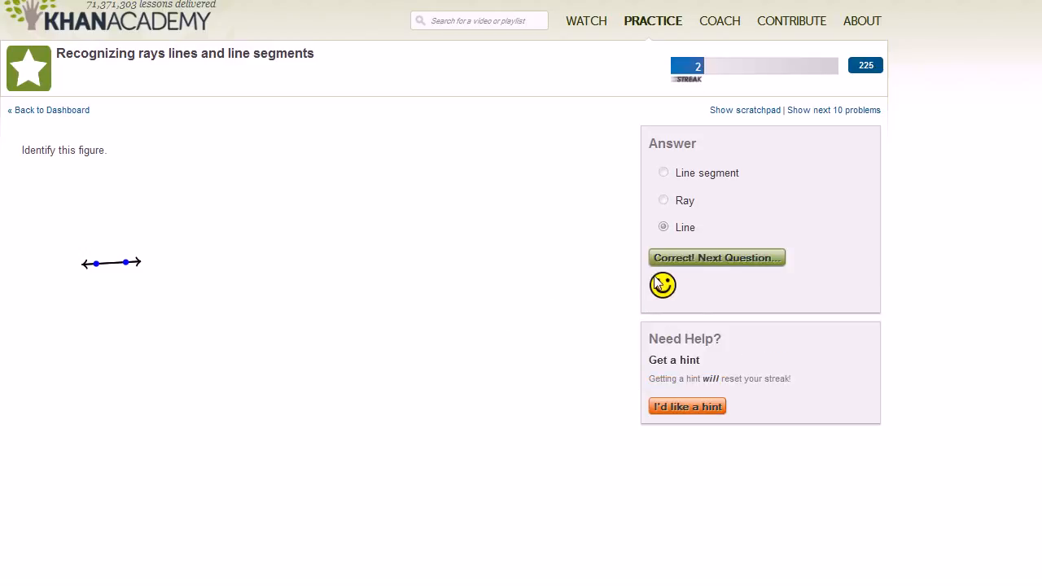
Go to the next question and answer 'Ray' for the new figure
left_click(716, 257)
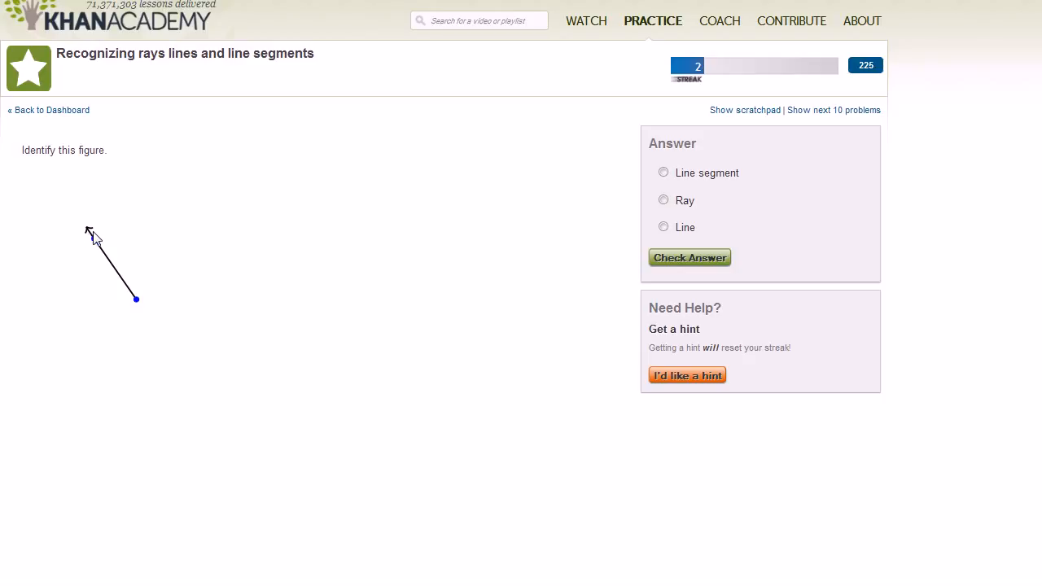
mouse_move(140, 307)
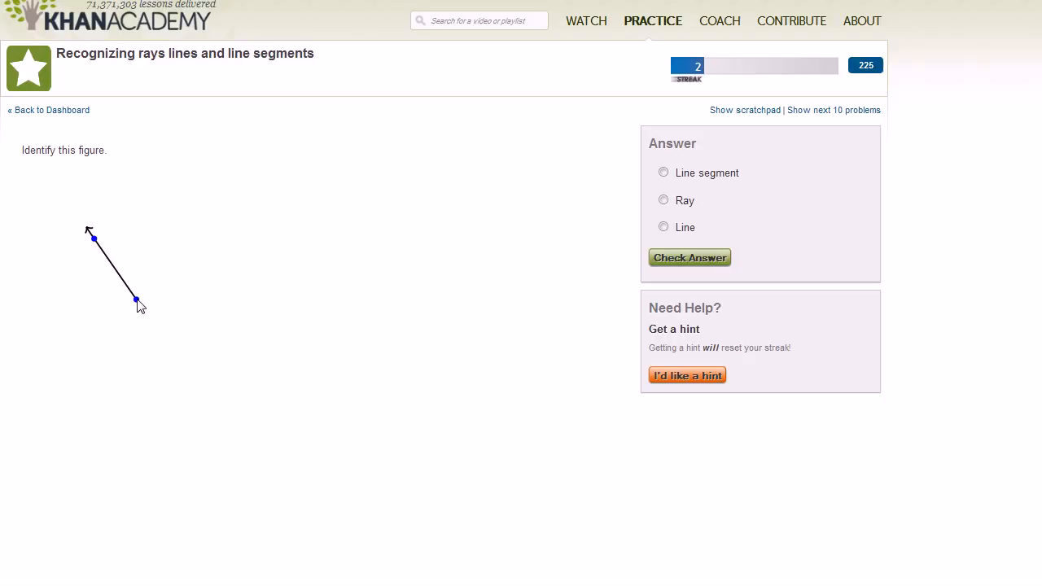
mouse_move(82, 230)
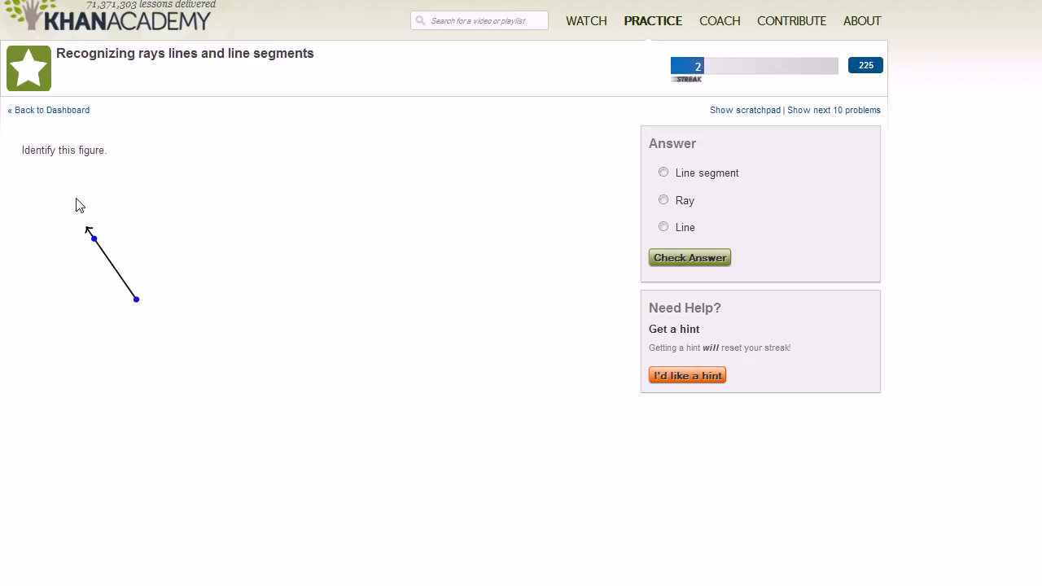
left_click(663, 200)
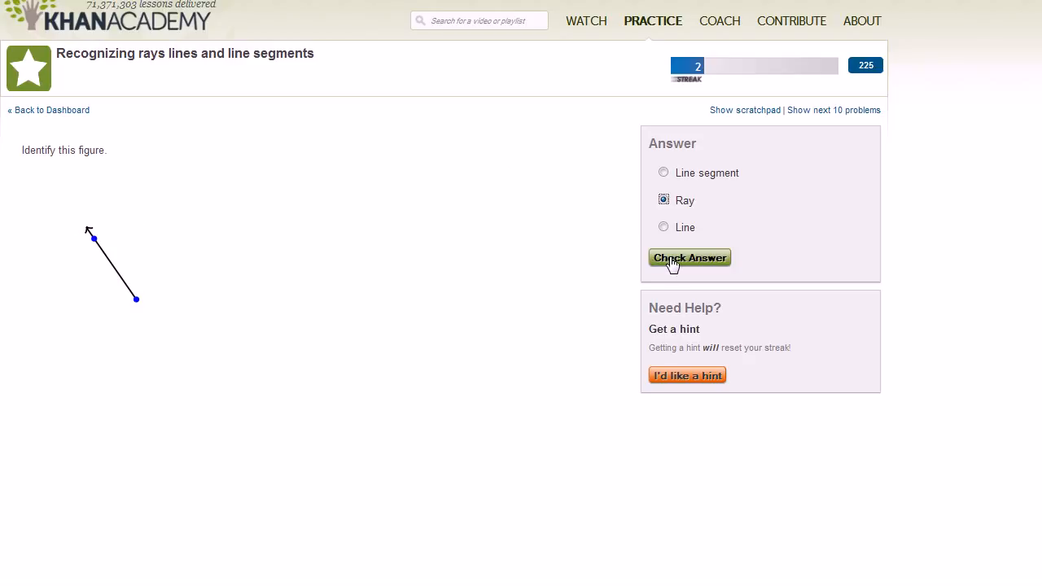
left_click(689, 257)
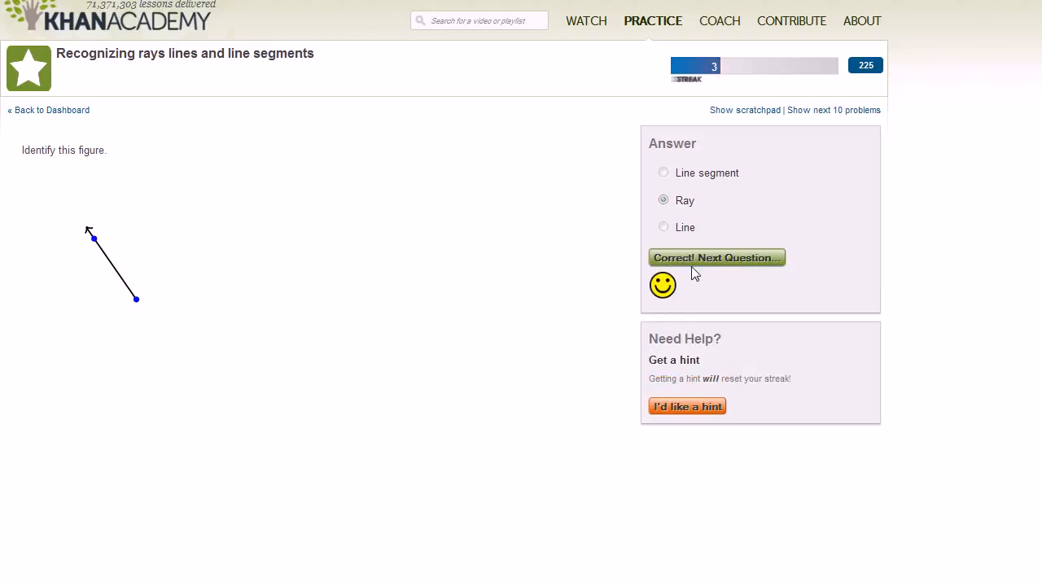
Go to the next question and answer 'Line segment' for the figure
left_click(716, 257)
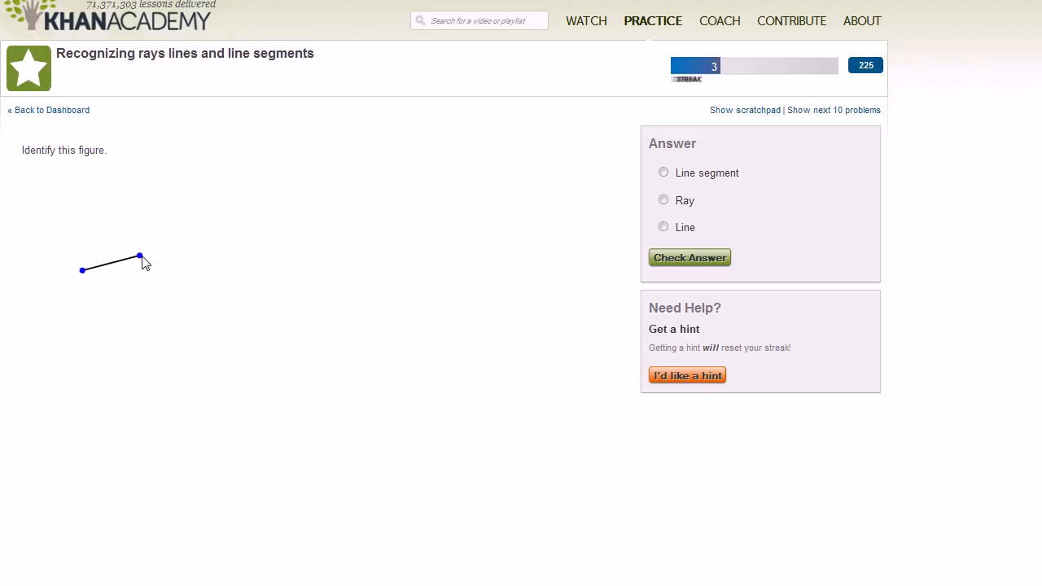
mouse_move(87, 281)
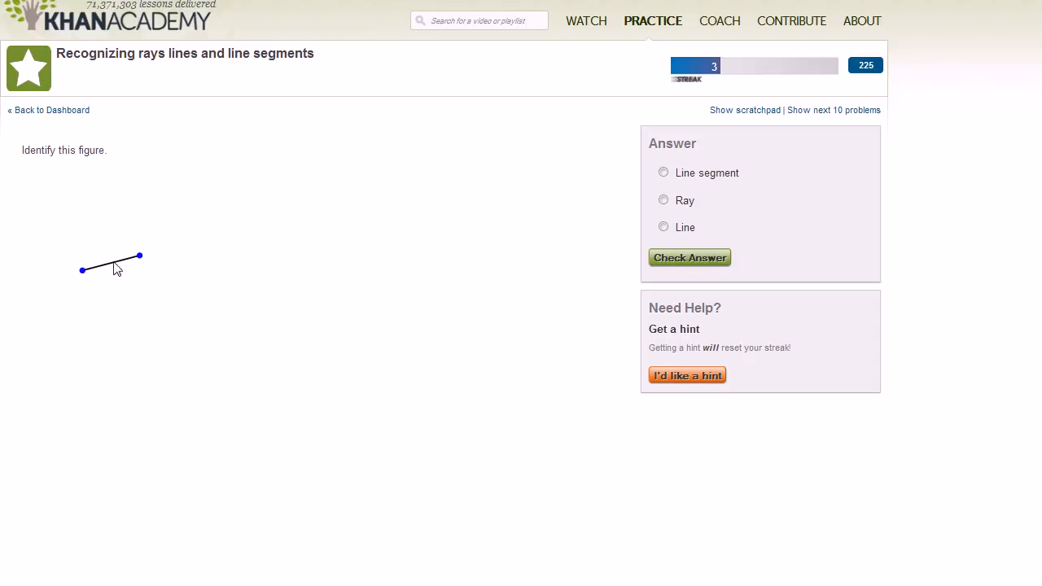
left_click(663, 172)
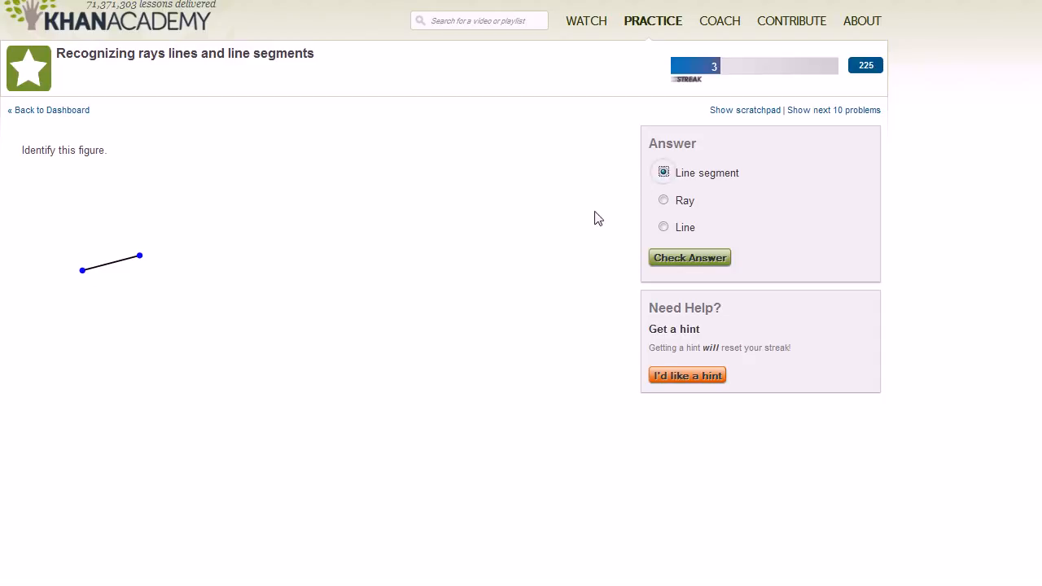
left_click(689, 257)
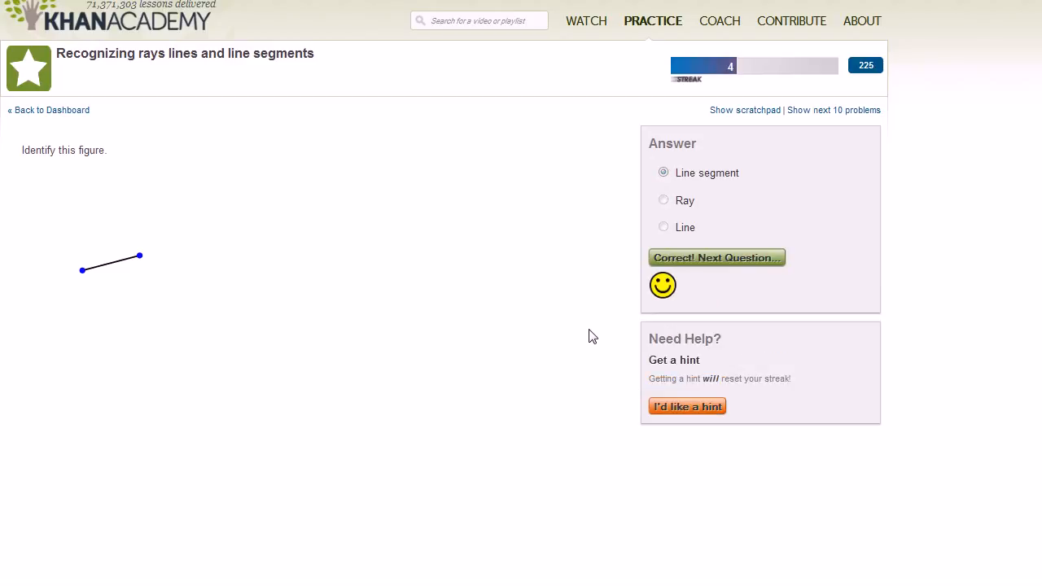
mouse_move(507, 397)
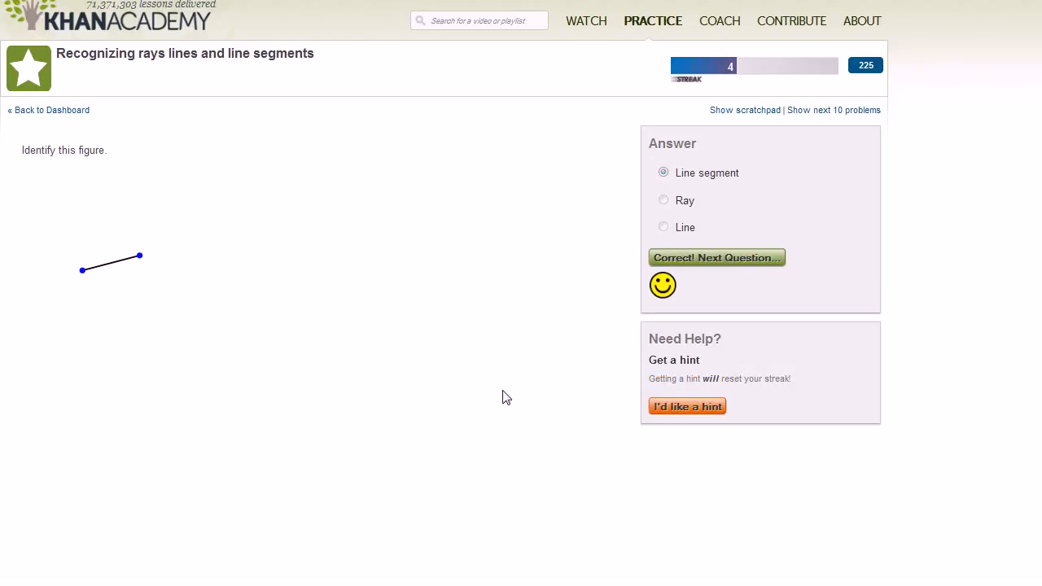
mouse_move(48, 110)
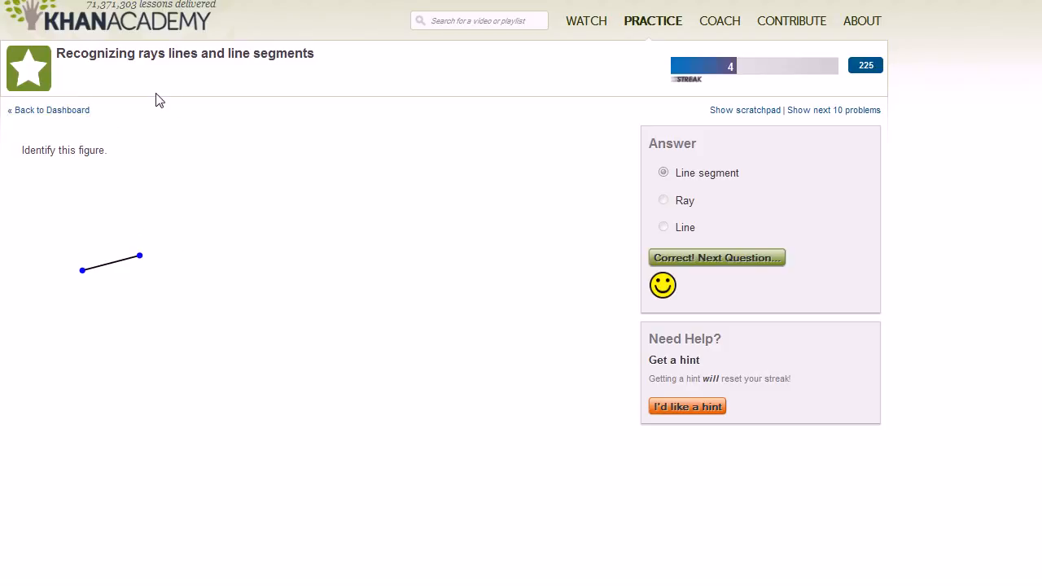
mouse_move(156, 124)
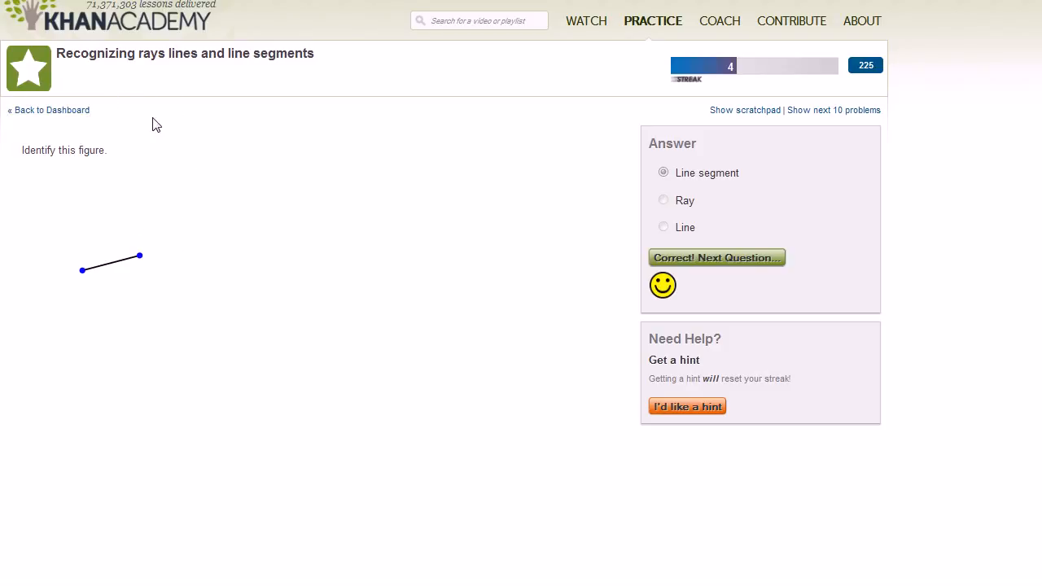
mouse_move(141, 105)
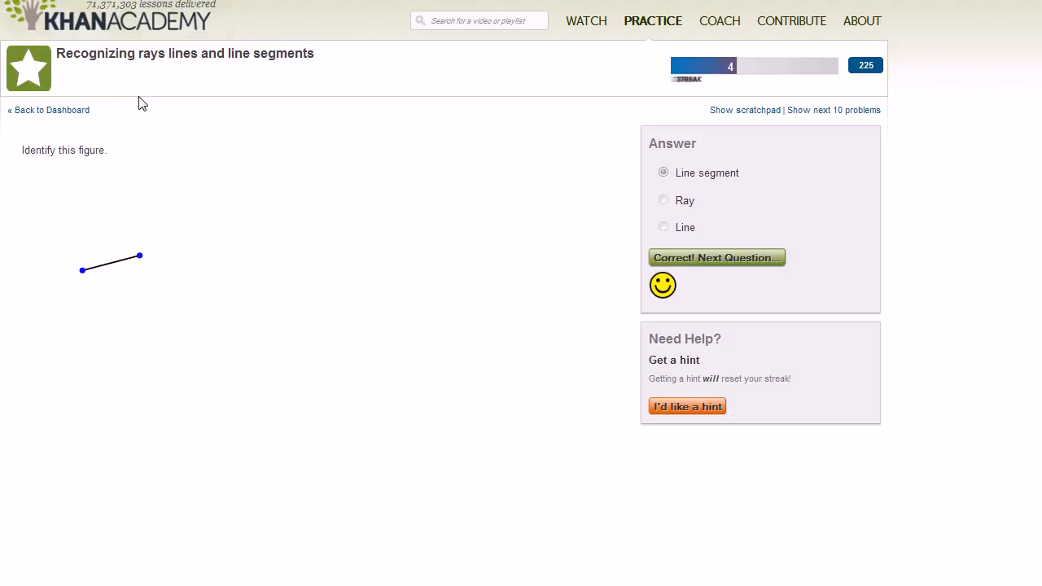
mouse_move(137, 119)
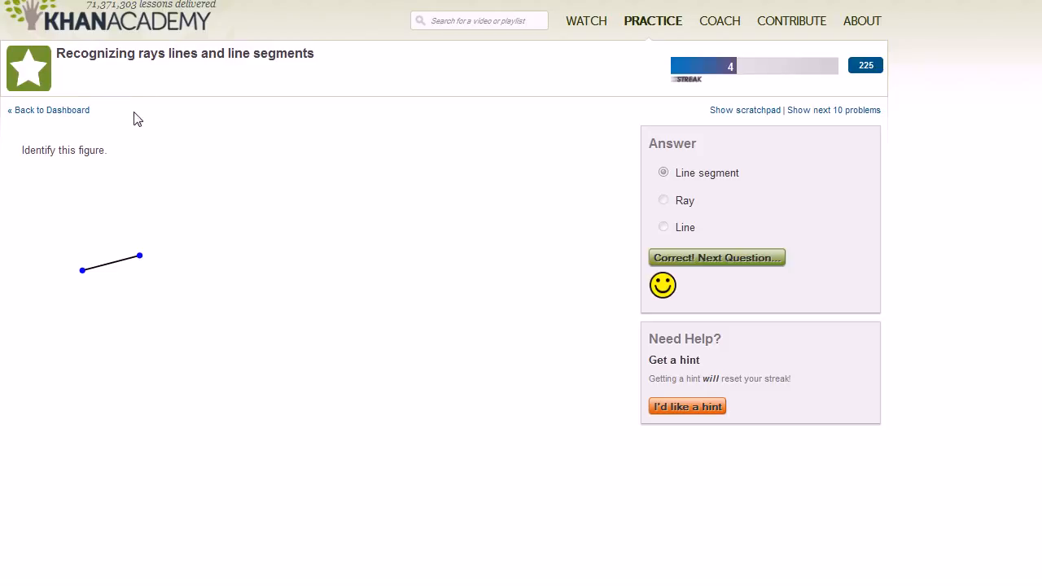